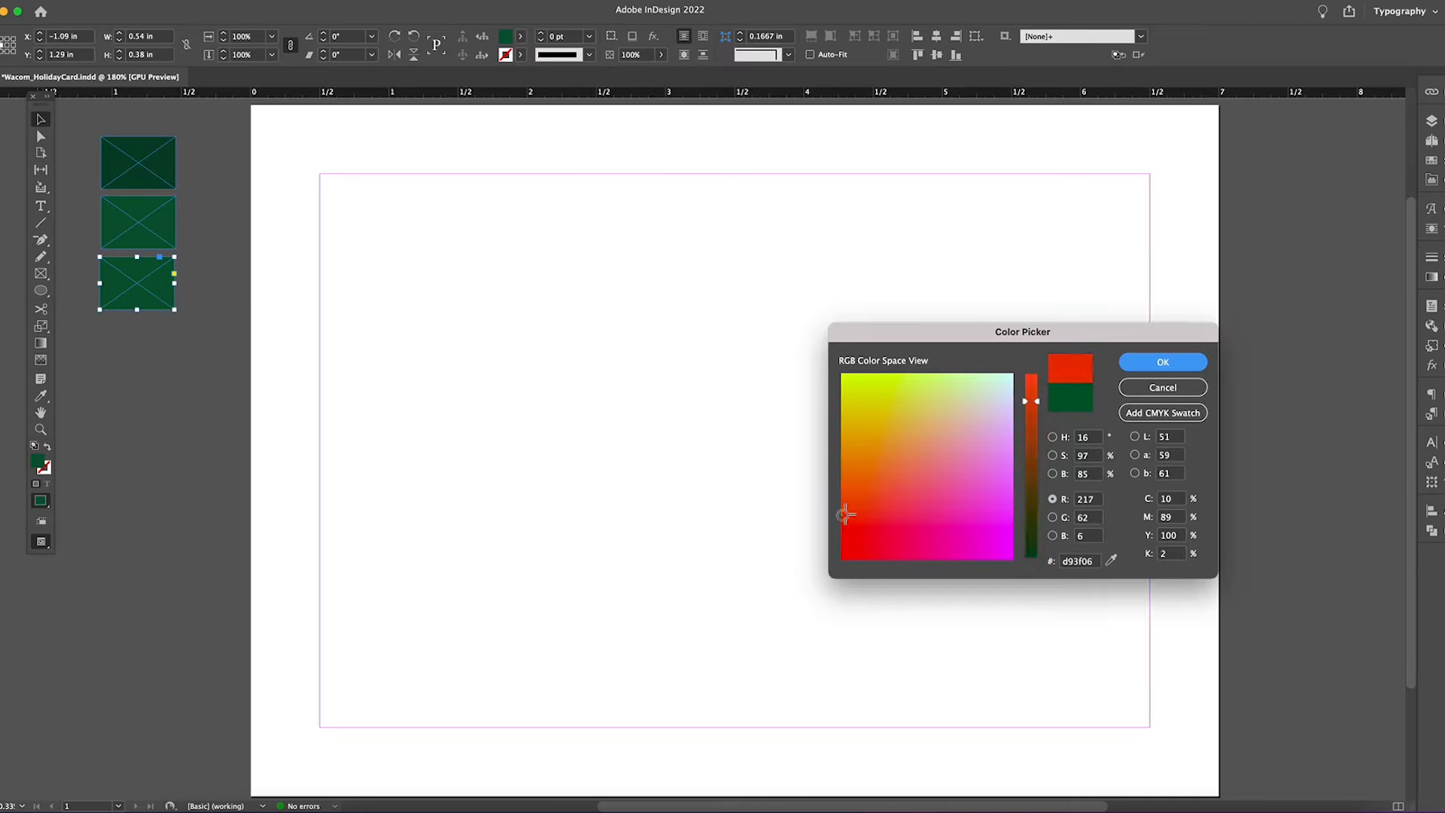
Confirm red and yellow fills for the colour chip rectangles in the Color Picker.
{"action": "left_click", "coordinate": [887, 410]}
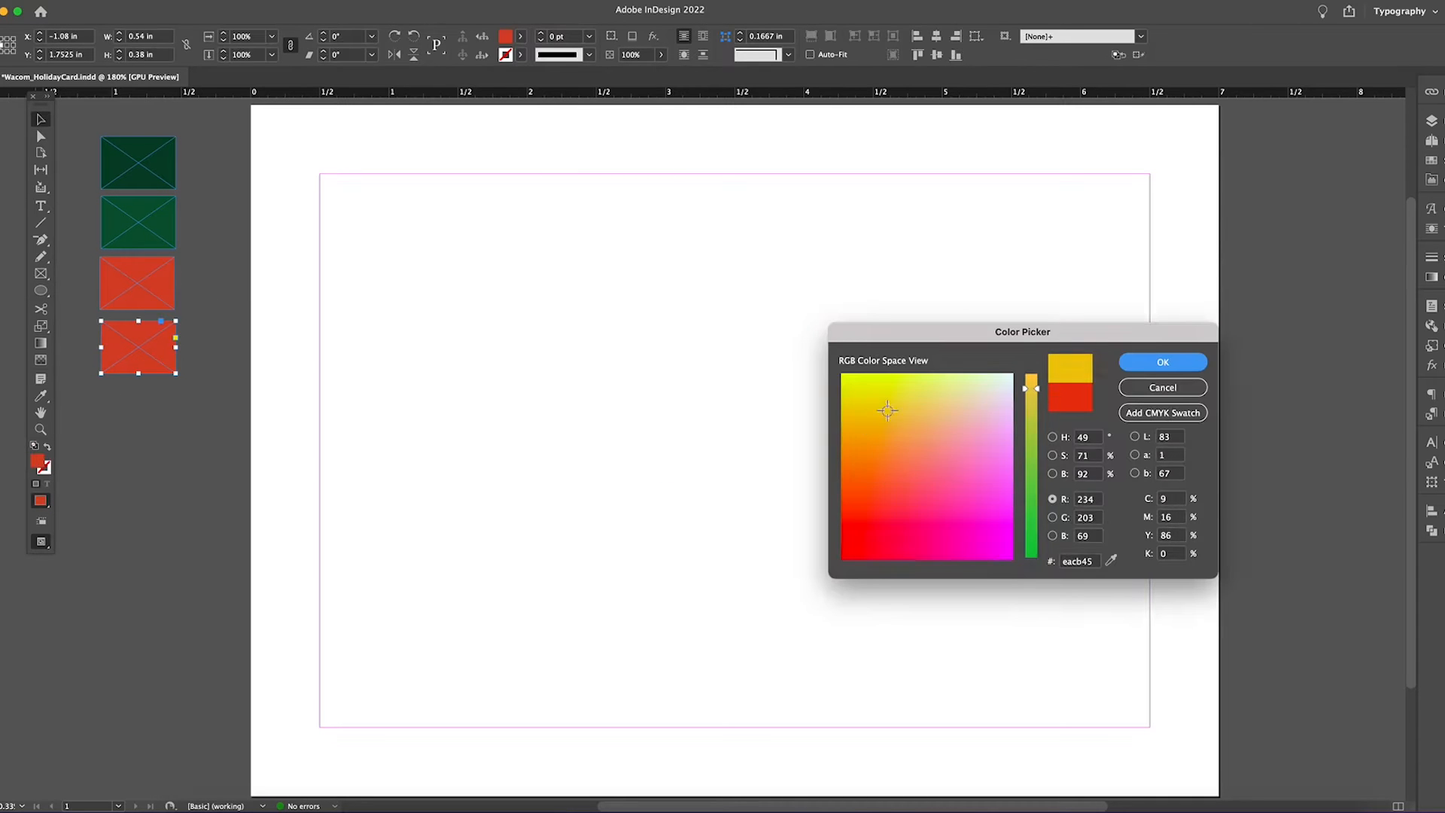
{"action": "left_click", "coordinate": [1162, 361]}
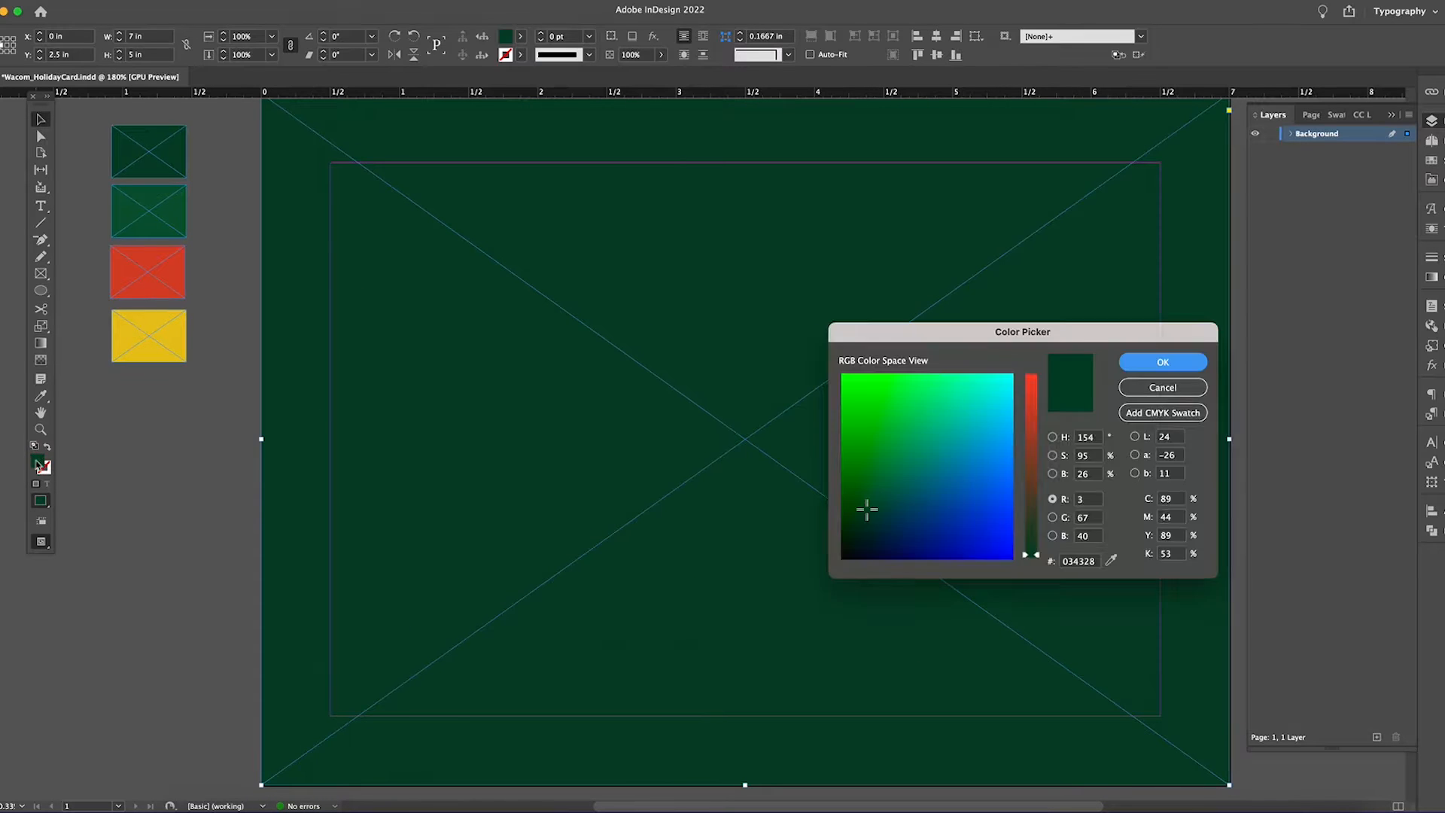
{"action": "left_click", "coordinate": [1162, 387]}
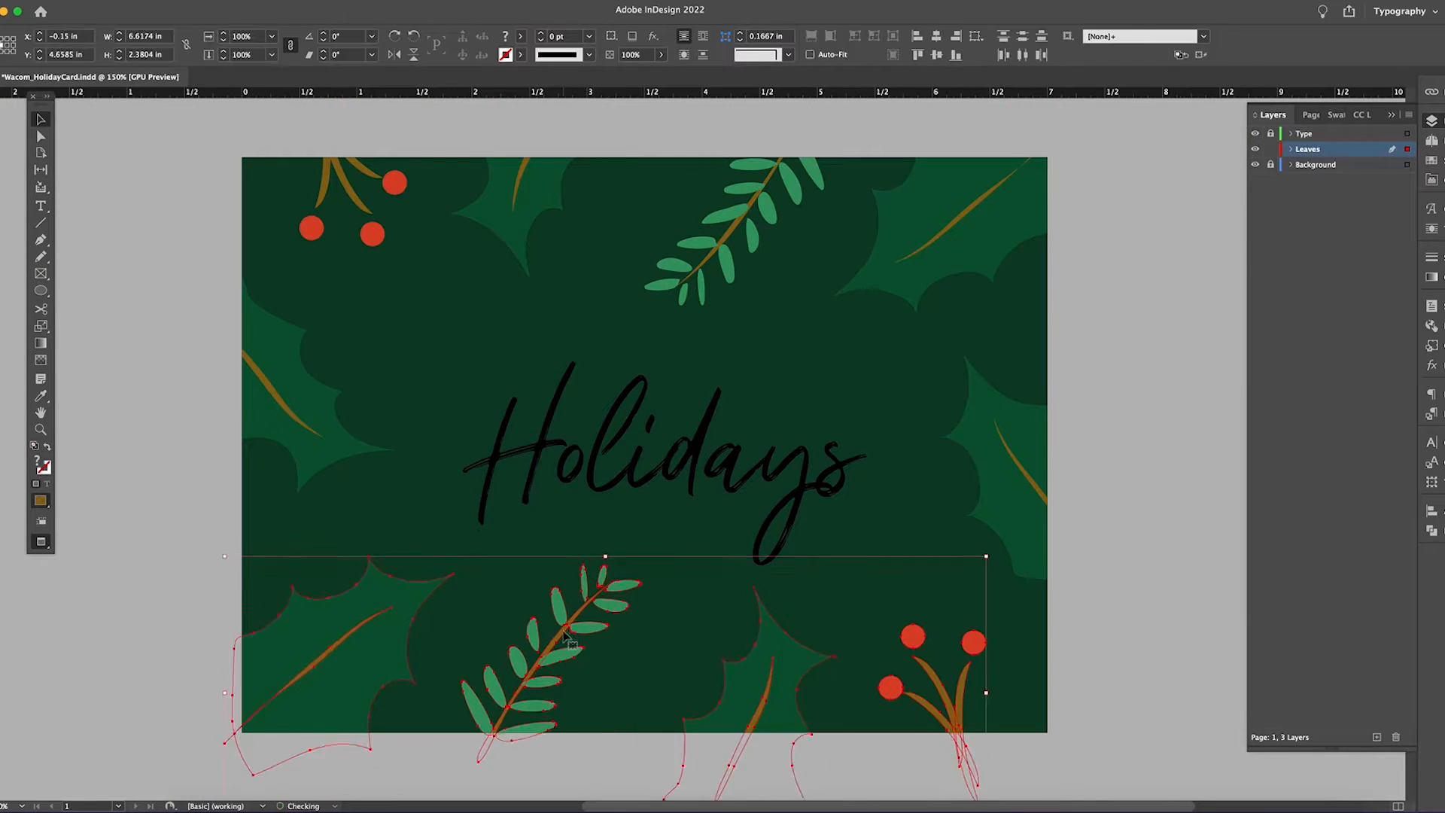
Apply a gold swatch to 'Holidays' and create a new gold gradient swatch.
{"action": "left_click", "coordinate": [1322, 114]}
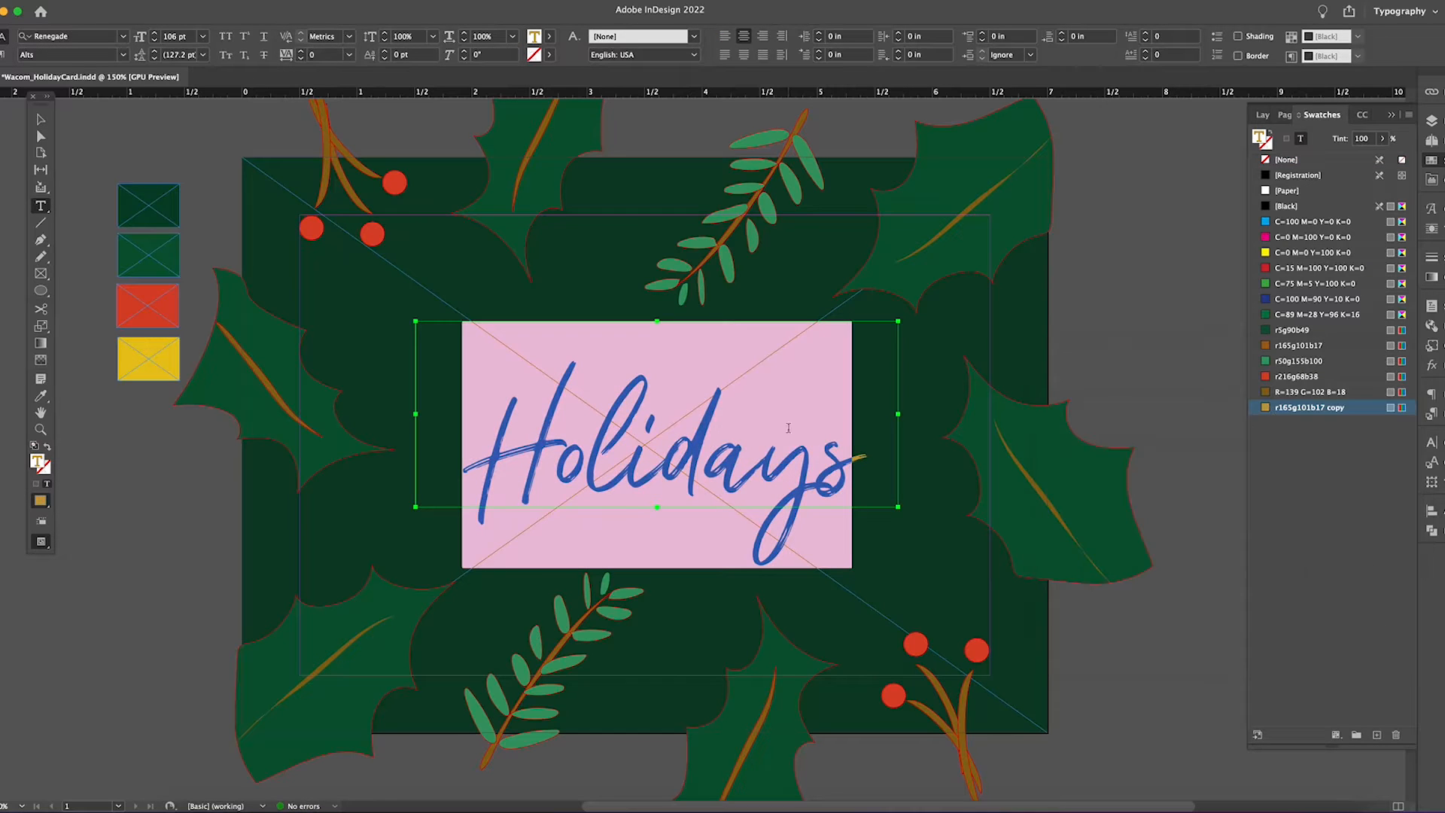
{"action": "left_click", "coordinate": [1416, 114]}
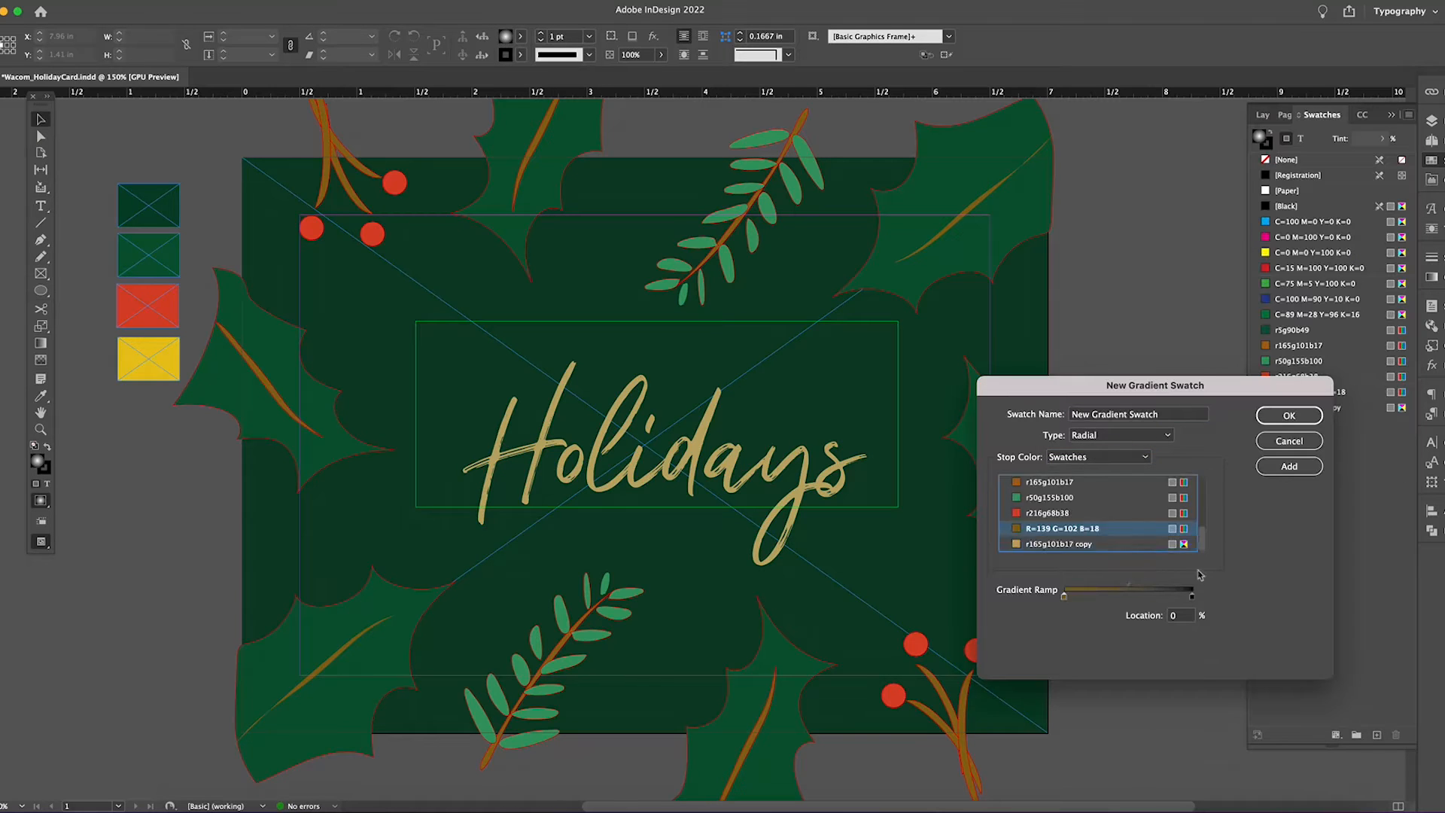
{"action": "left_click", "coordinate": [1288, 415]}
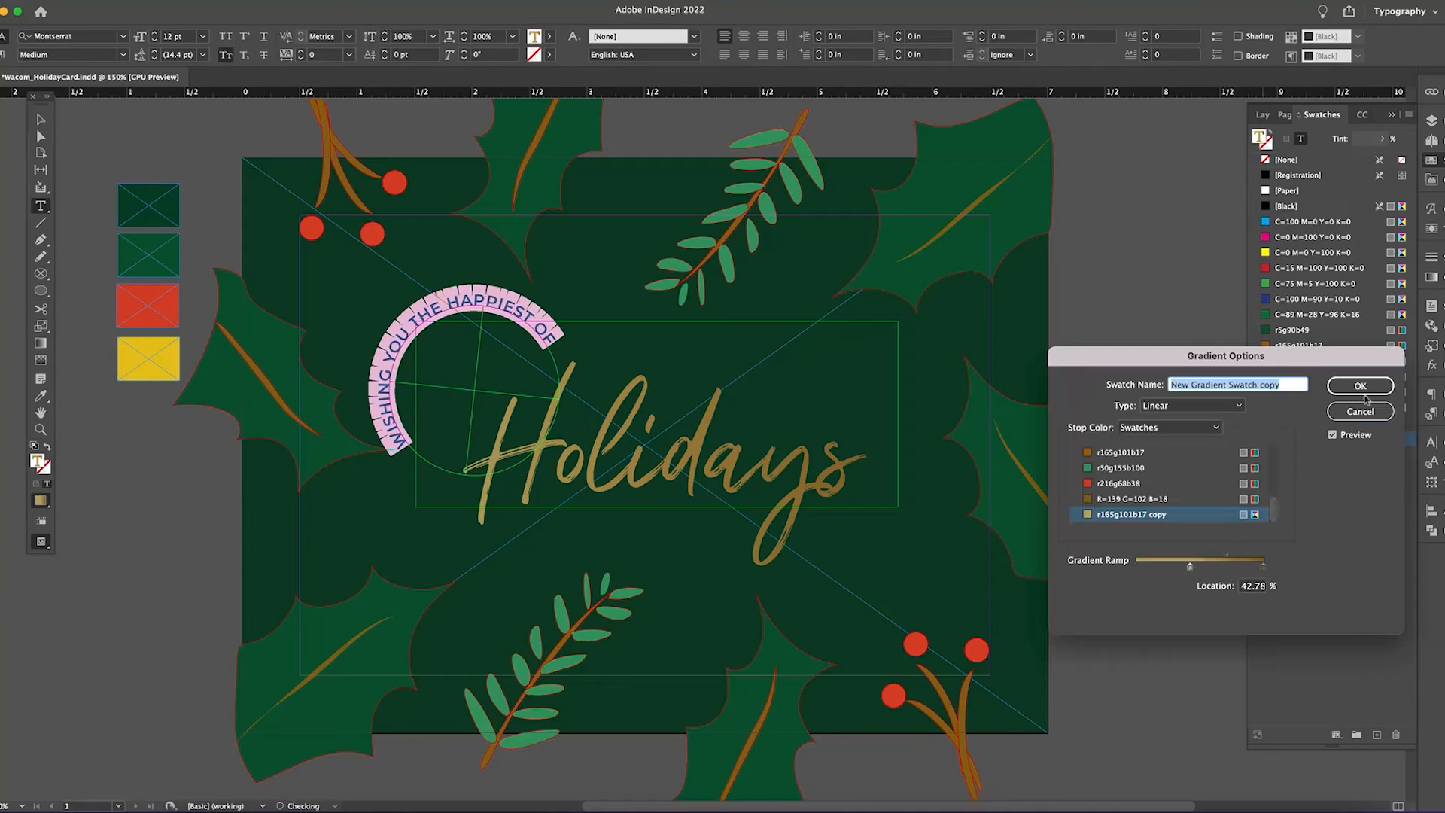
Edit the gold gradient swatch to radial in Gradient Options and confirm.
{"action": "left_click", "coordinate": [1360, 386]}
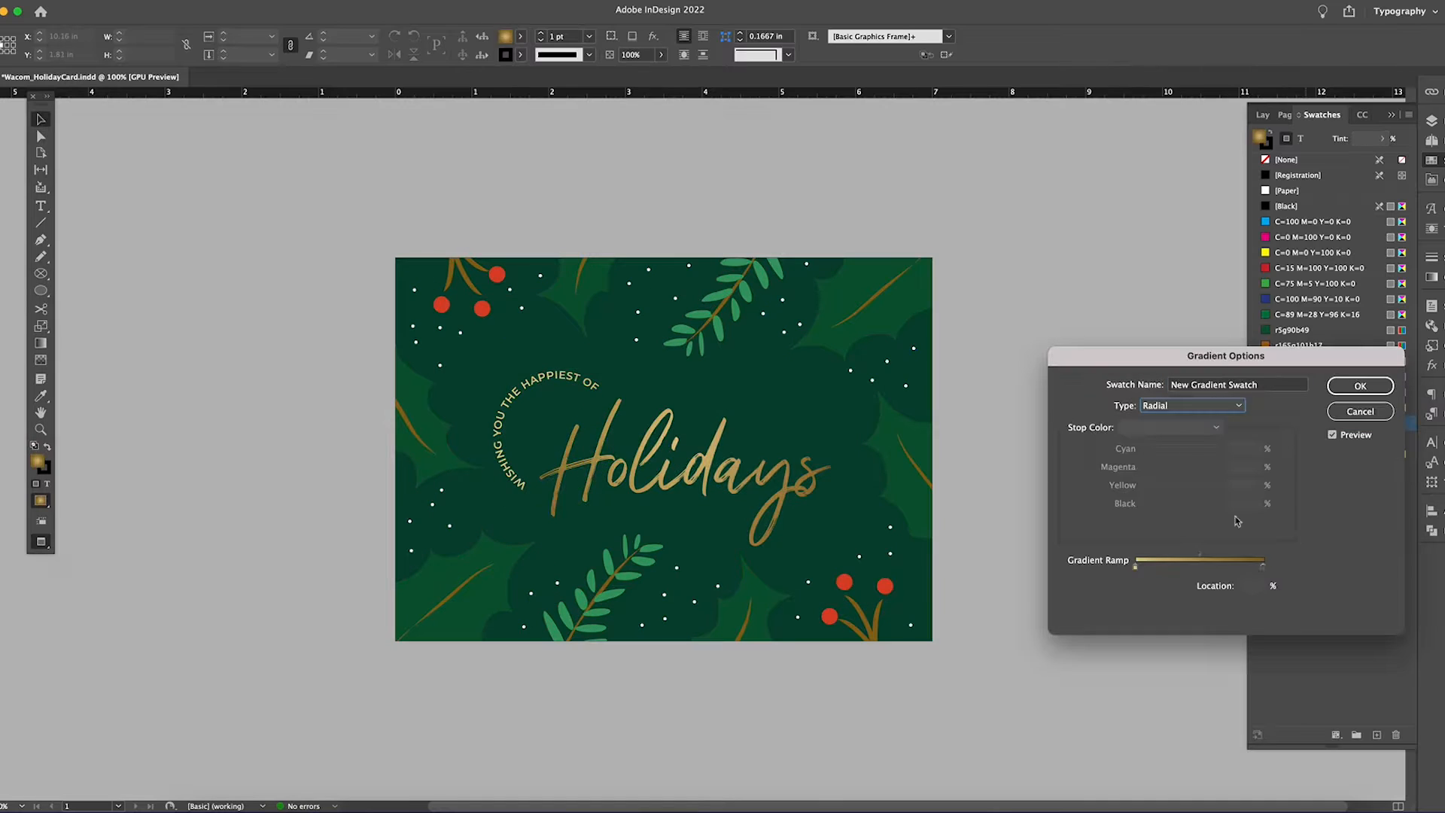
{"action": "left_click", "coordinate": [1360, 386]}
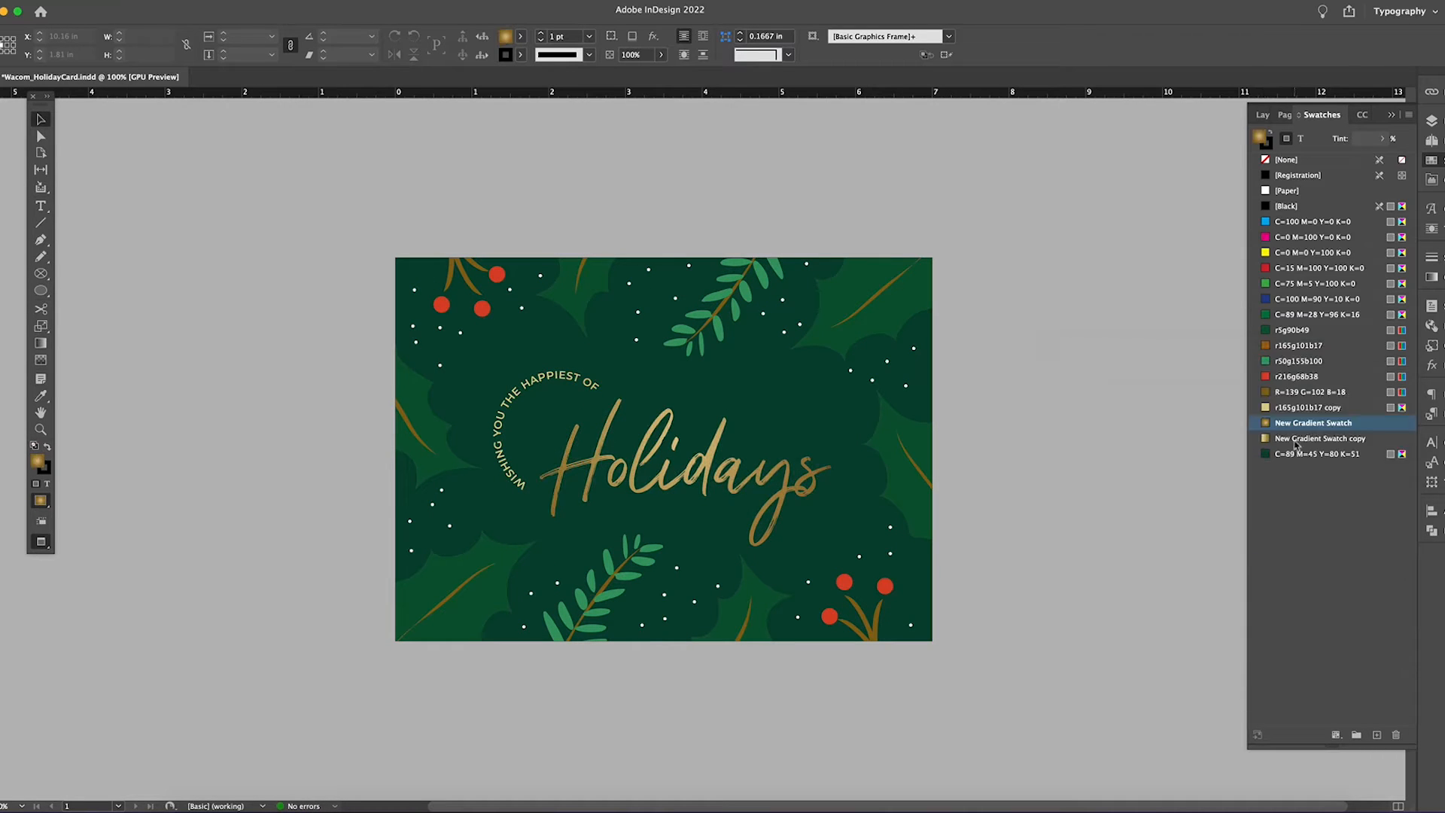